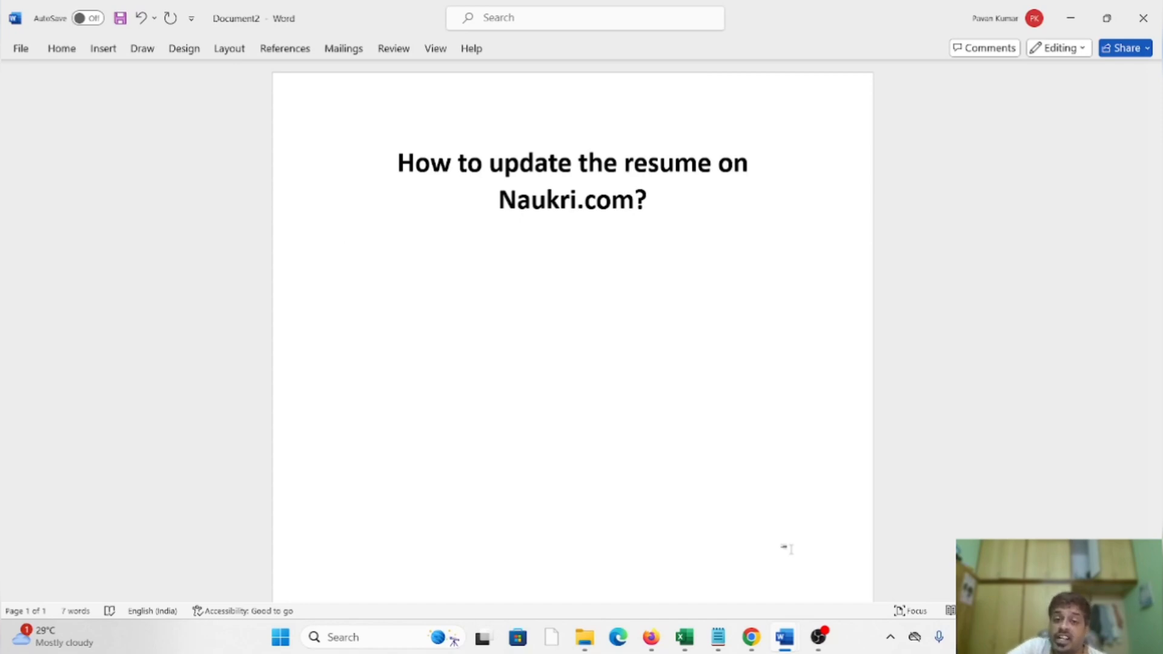
{"action": "left_click", "coordinate": [344, 234]}
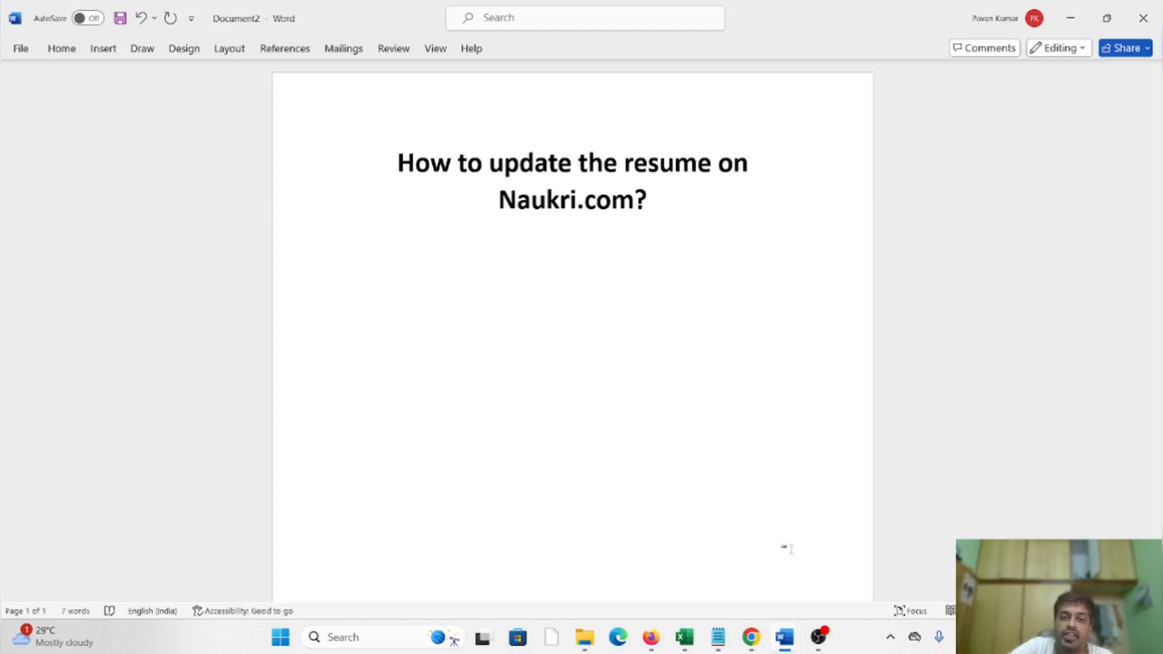
{"action": "left_click", "coordinate": [344, 234]}
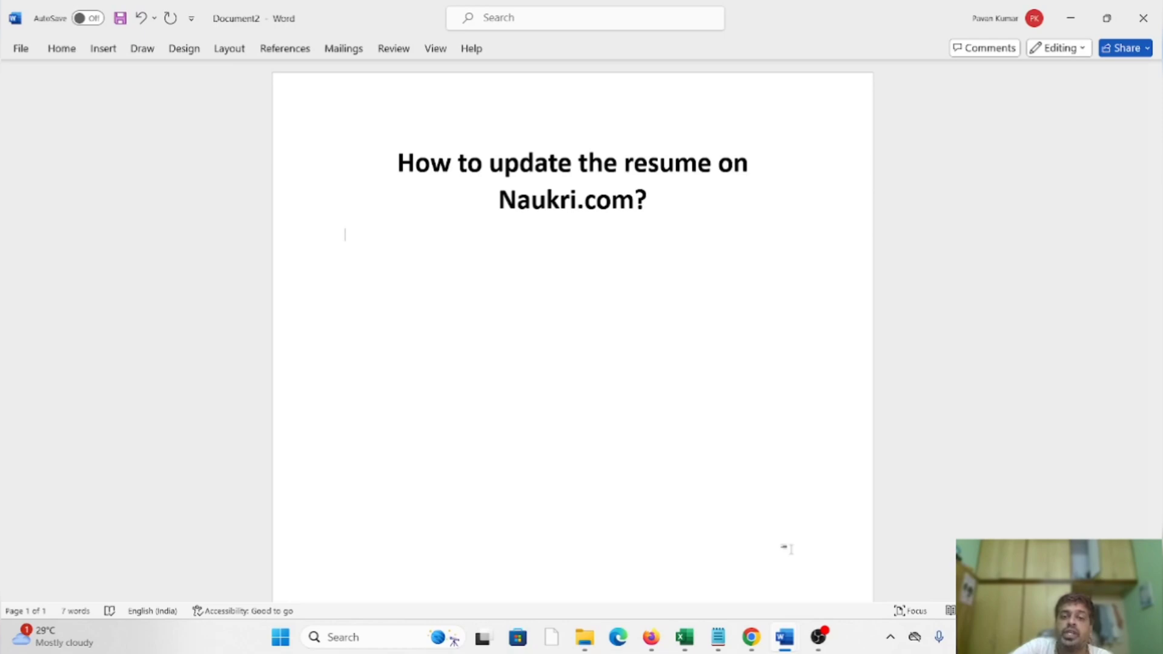